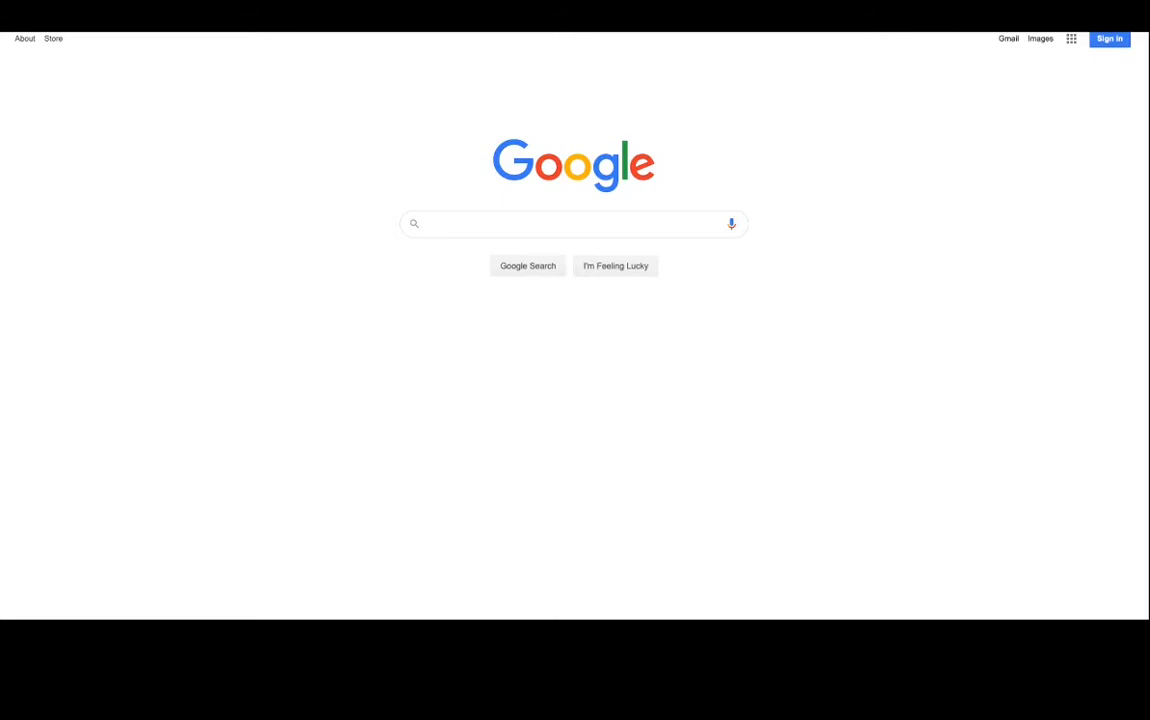
- Activate the Google search box to search for 'download composer'
{"action": "left_click", "coordinate": [572, 224]}
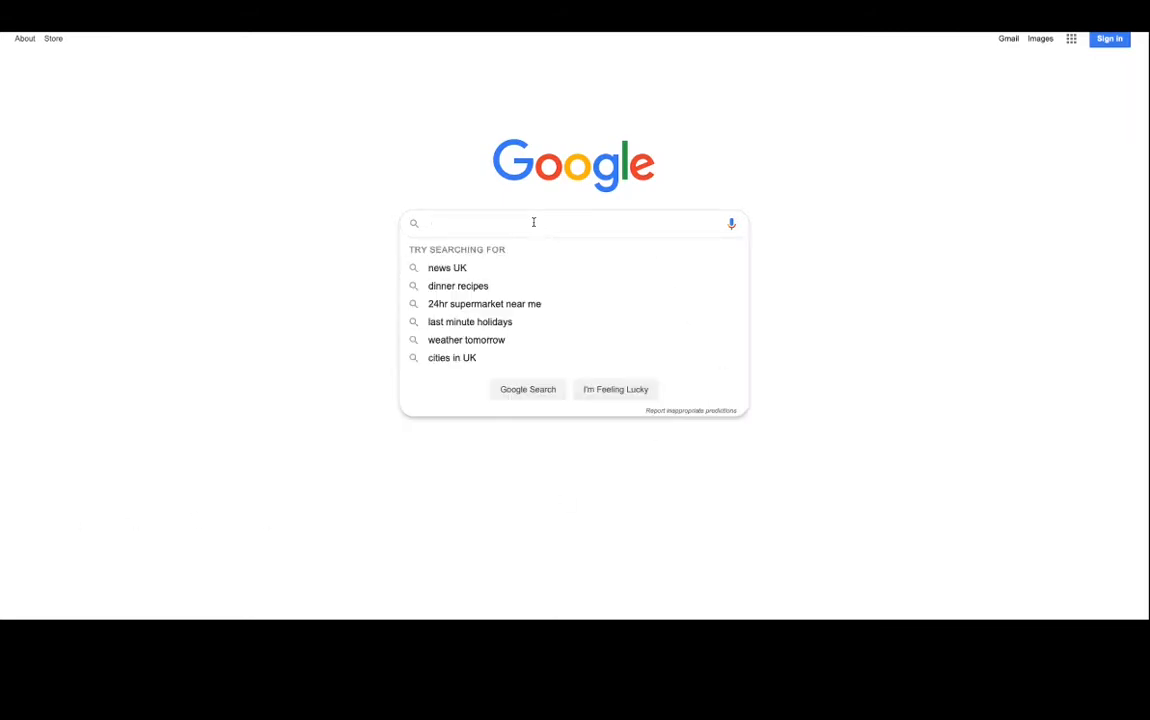
{"action": "mouse_move", "coordinate": [532, 222]}
{"action": "type", "text": "download composer"}
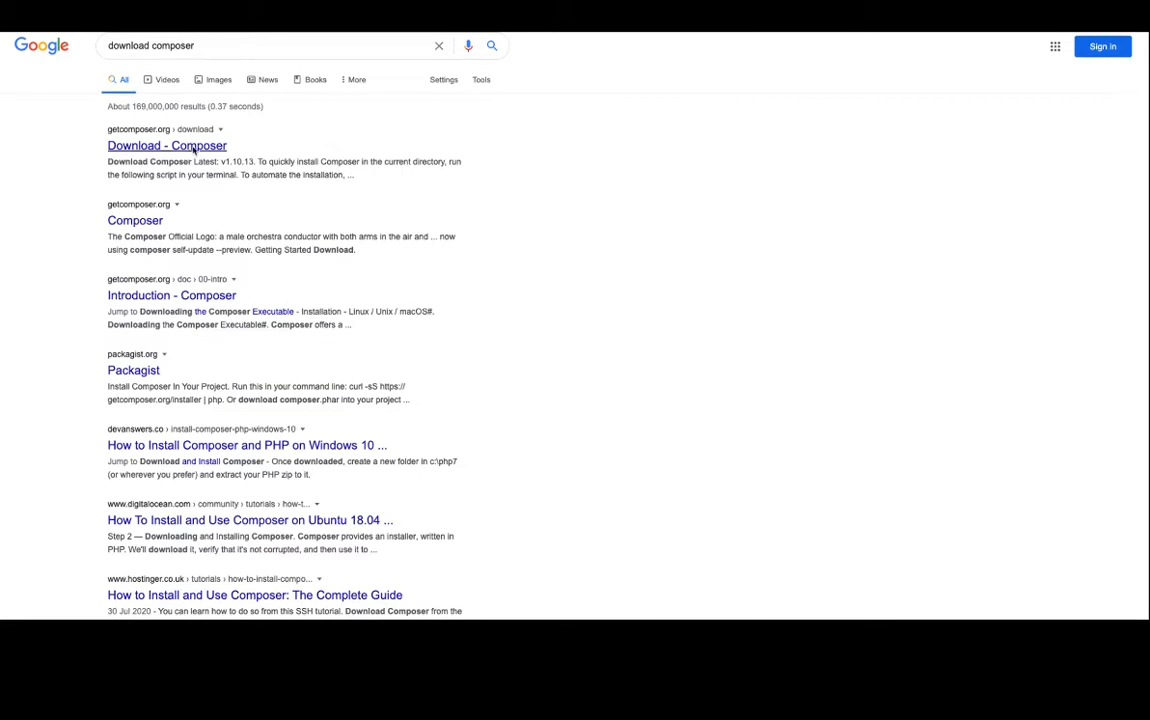
- Open the 'Download - Composer' result from getcomposer.org
{"action": "left_click", "coordinate": [166, 144]}
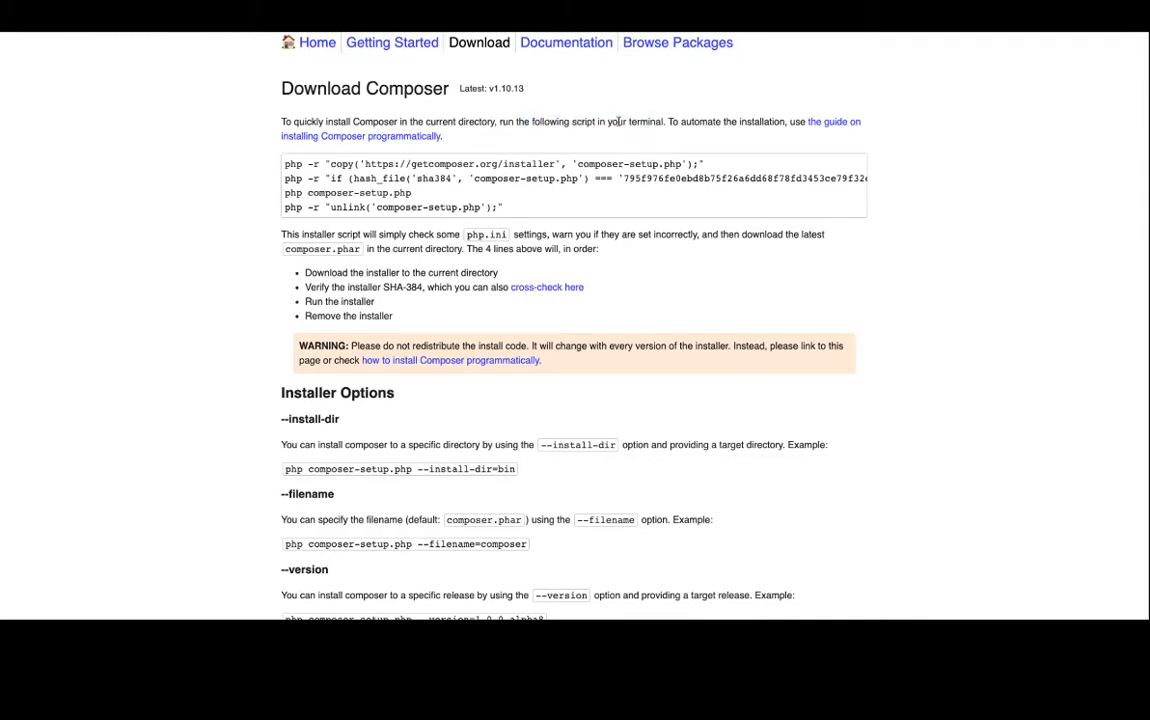
- Launch a terminal via Spotlight, searching 'terminal' then 'iterm'
{"action": "key", "text": "cmd+space"}
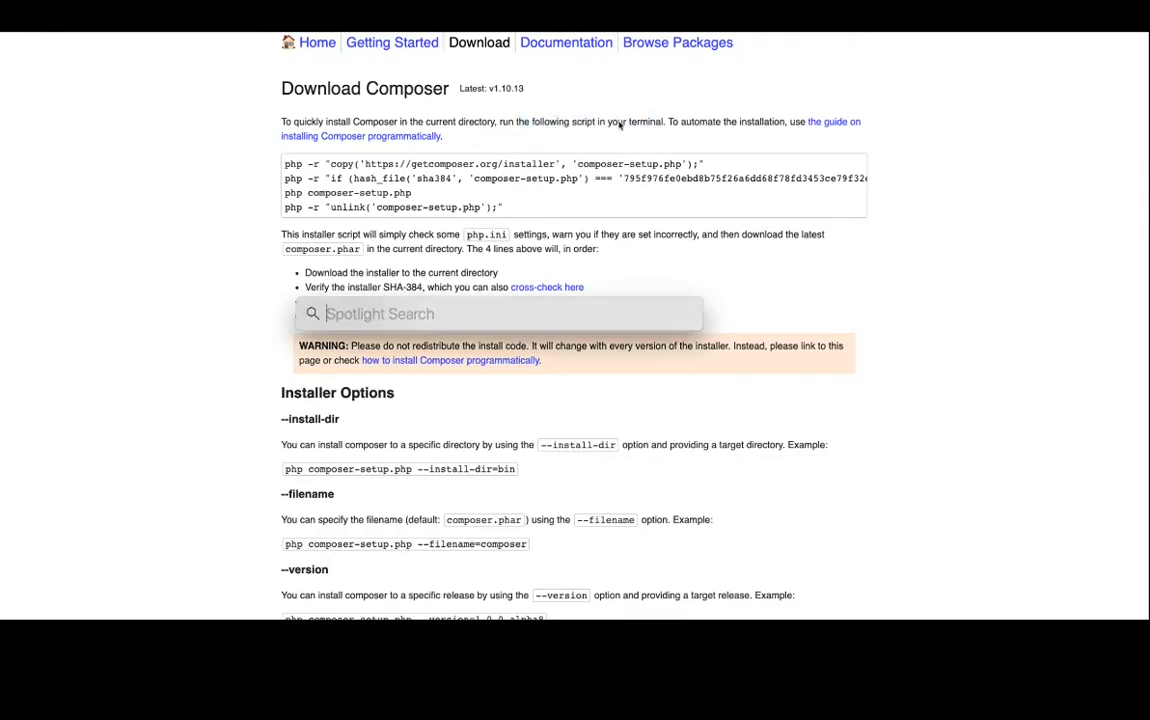
{"action": "type", "text": "terminal"}
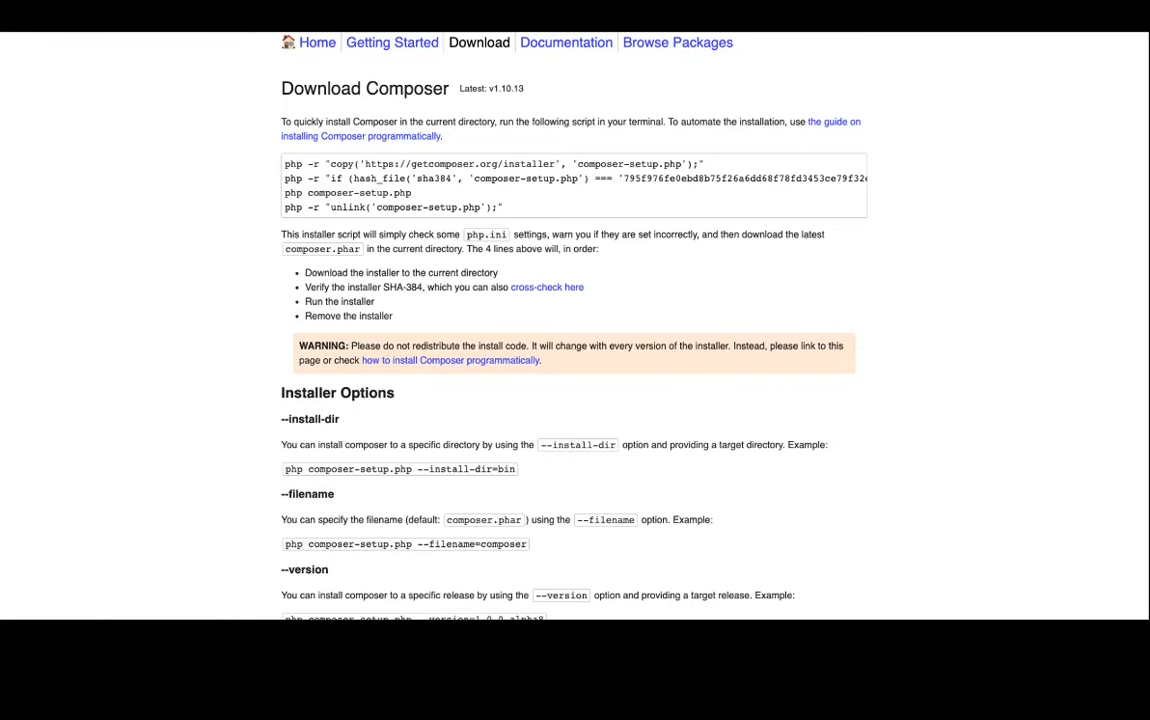
{"action": "type", "text": "iterm"}
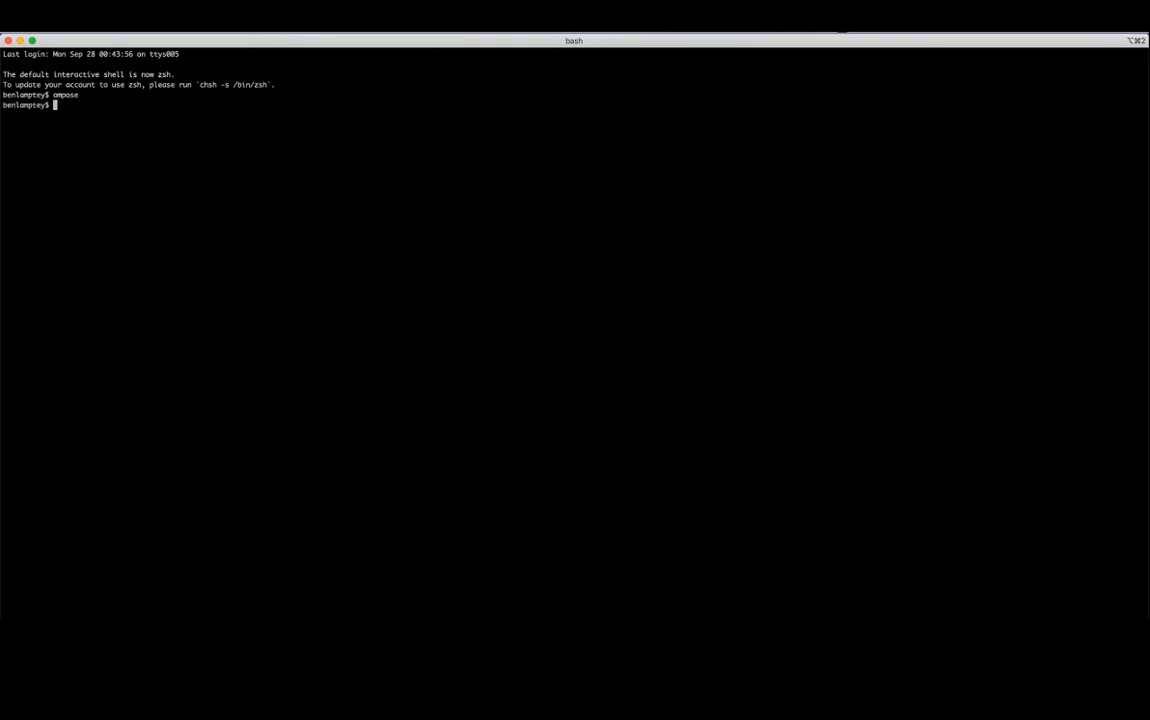
- Run composer so it prints its available commands
{"action": "key", "text": "Return"}
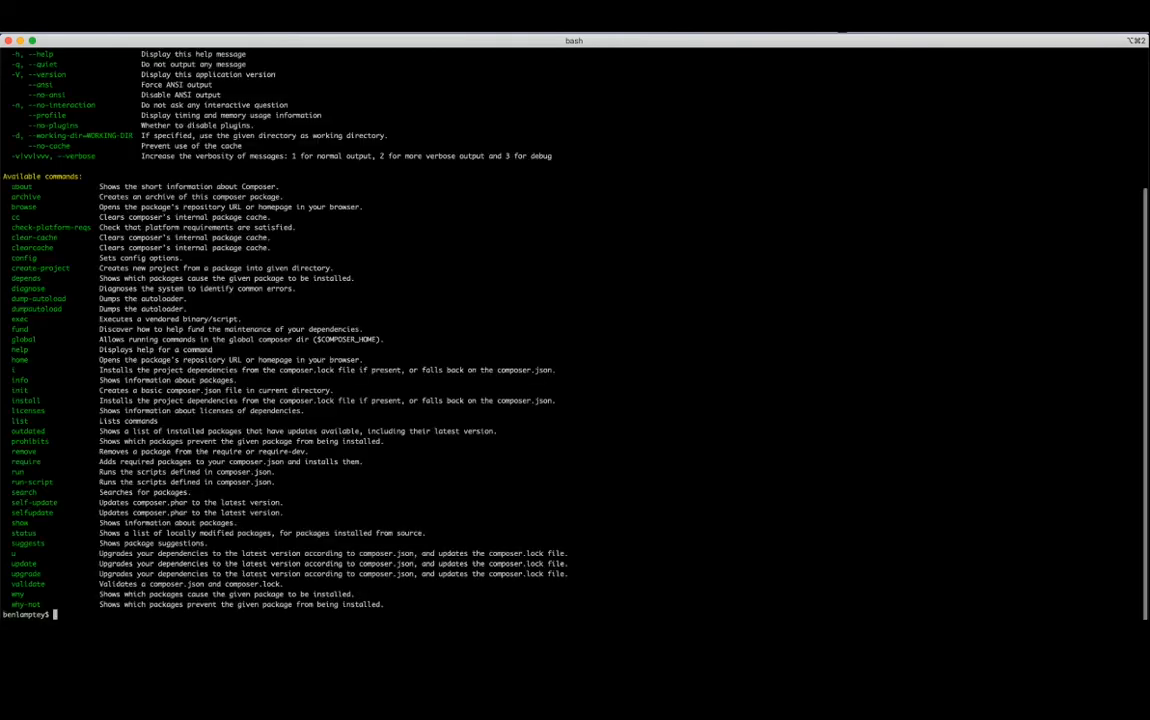